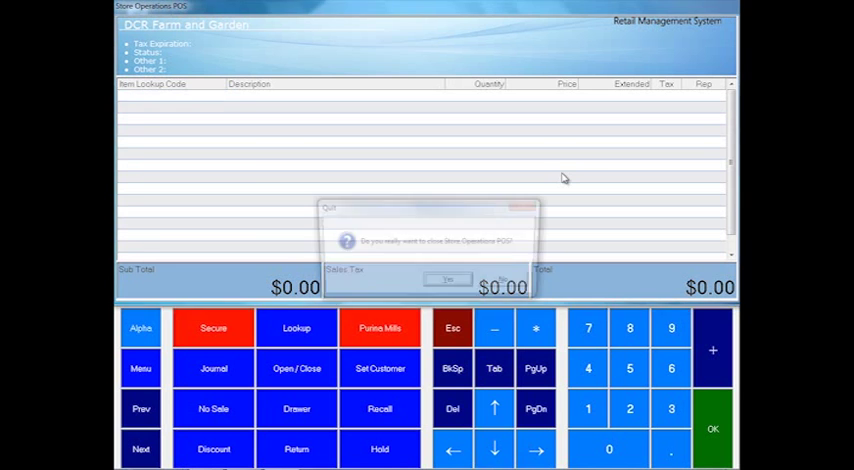
# Quit Store Operations POS and launch Store Operations Manager from its desktop icon.
pyautogui.click(447, 279)
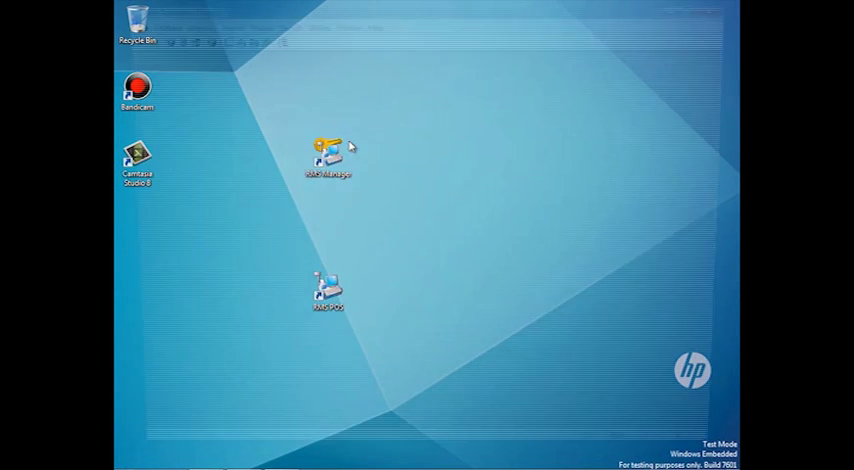
pyautogui.doubleClick(321, 150)
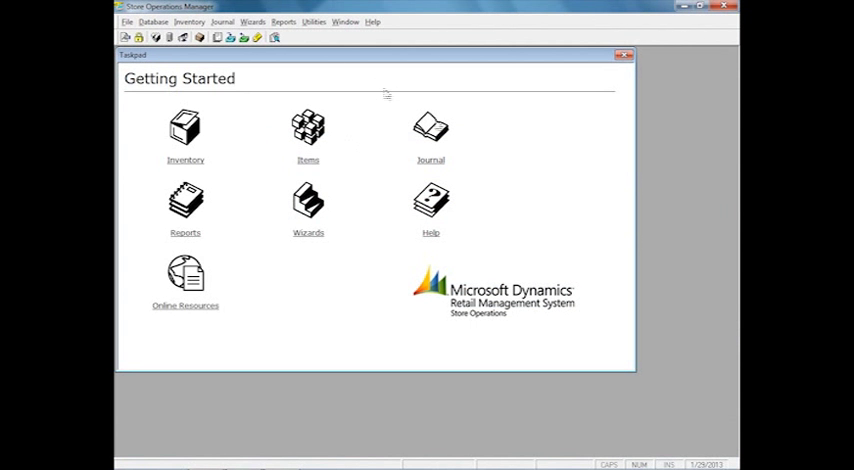
# Open Database > Items and the AK 20" TC Round Planter's properties.
pyautogui.click(151, 21)
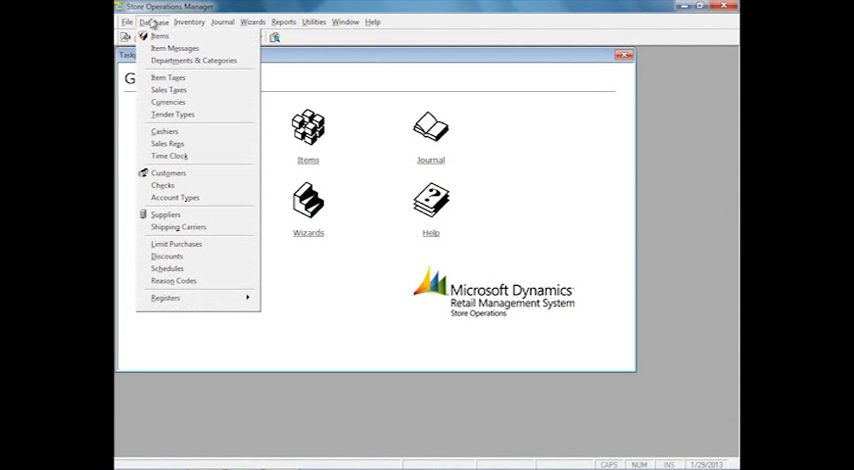
pyautogui.click(161, 37)
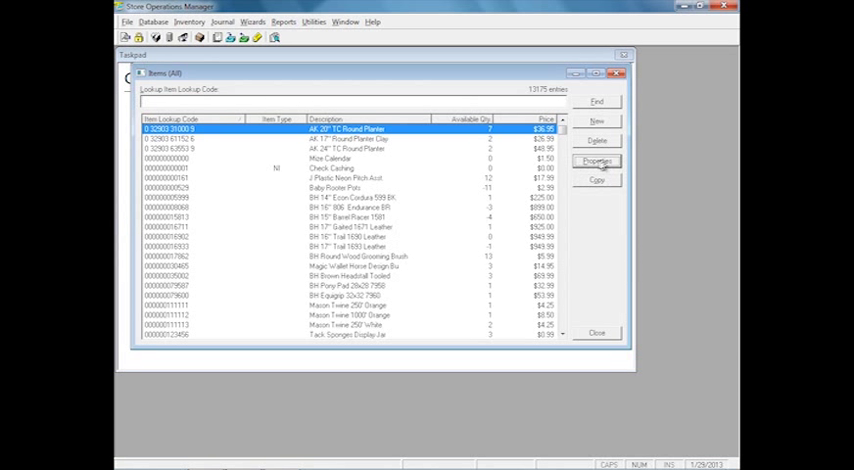
pyautogui.click(601, 161)
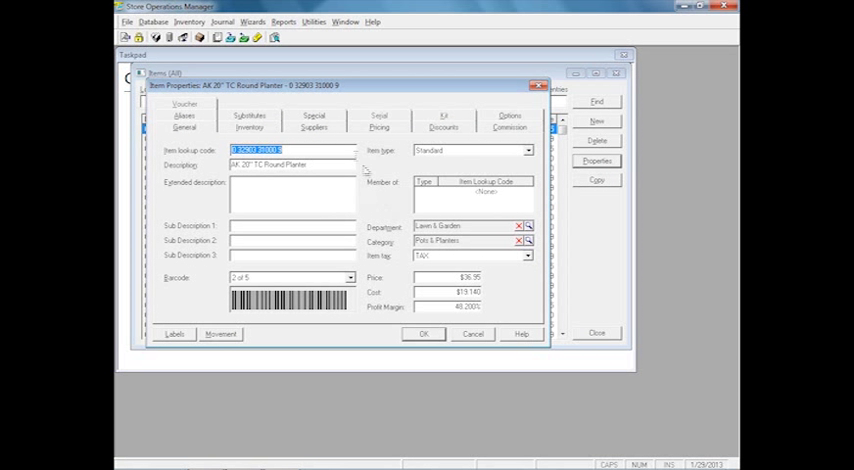
# Browse the planter's Inventory, Pricing, Discounts, Aliases, Substitutes and General tabs, then cancel.
pyautogui.click(248, 129)
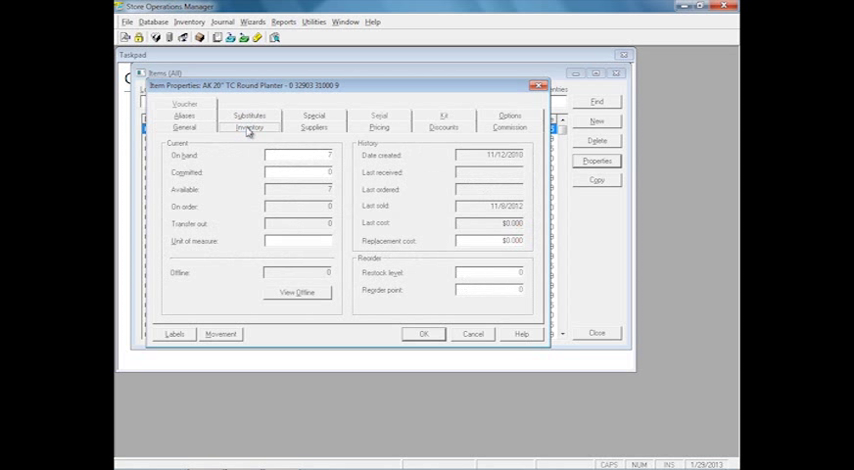
pyautogui.click(378, 127)
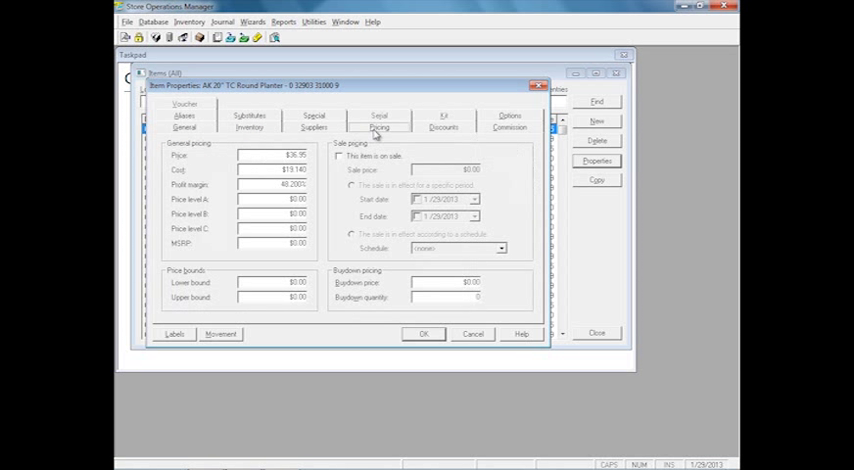
pyautogui.click(450, 127)
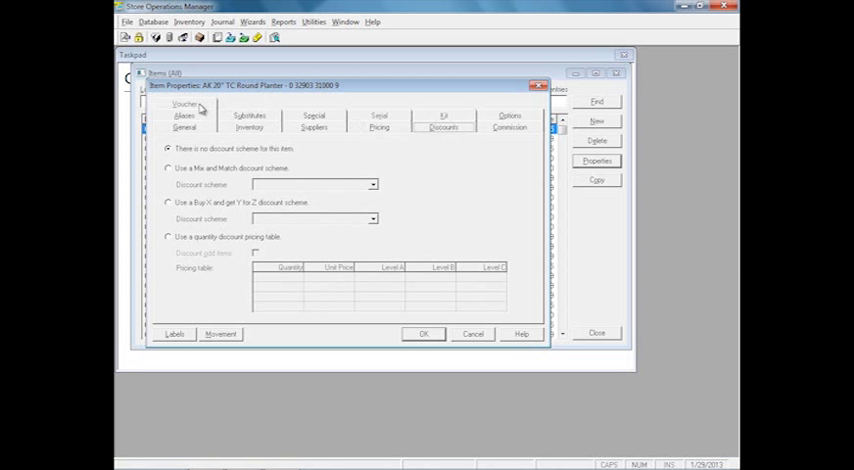
pyautogui.click(185, 116)
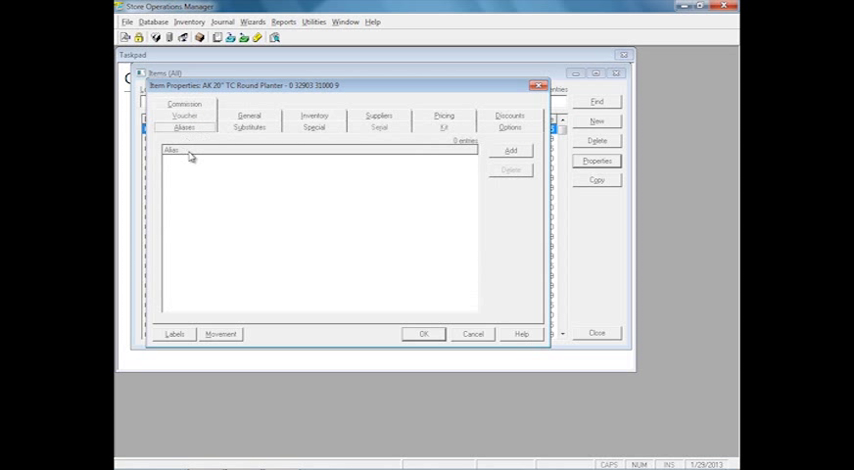
pyautogui.click(253, 128)
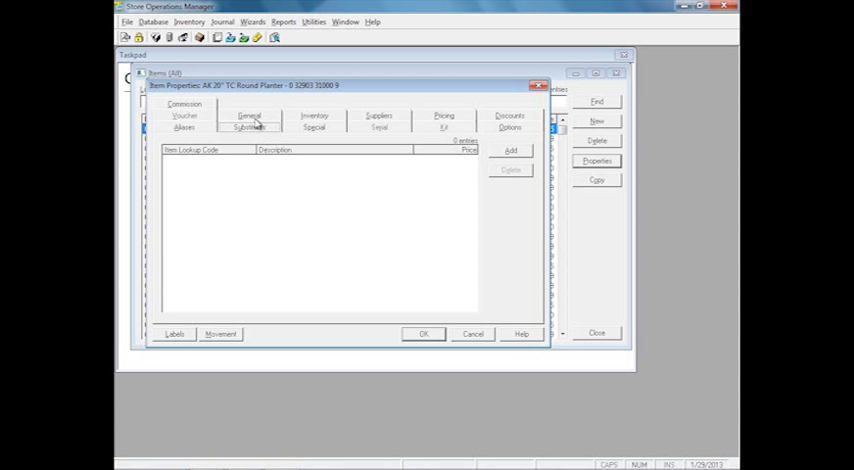
pyautogui.click(249, 117)
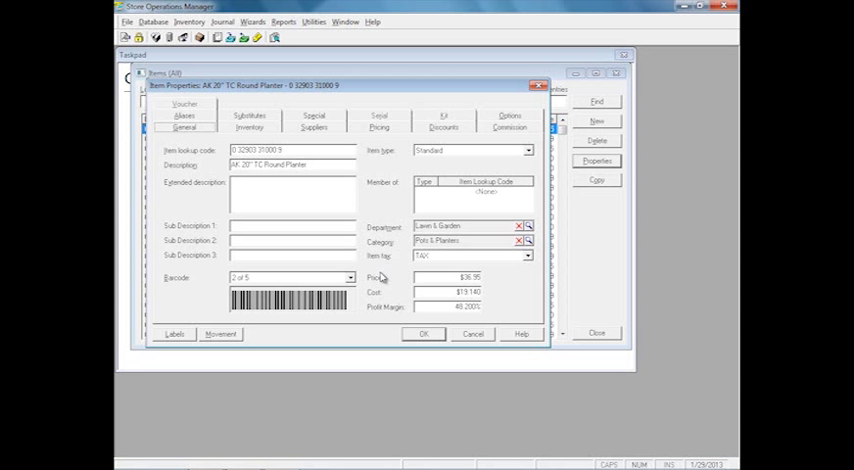
pyautogui.moveTo(450, 343)
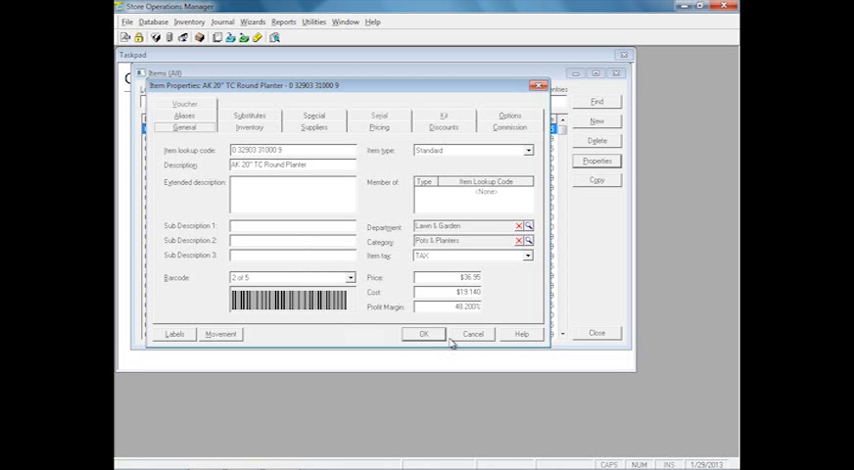
pyautogui.moveTo(472, 342)
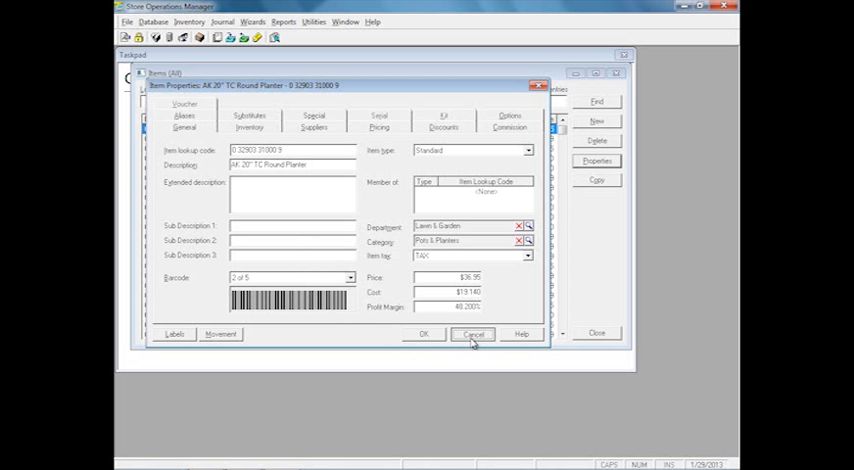
pyautogui.click(472, 334)
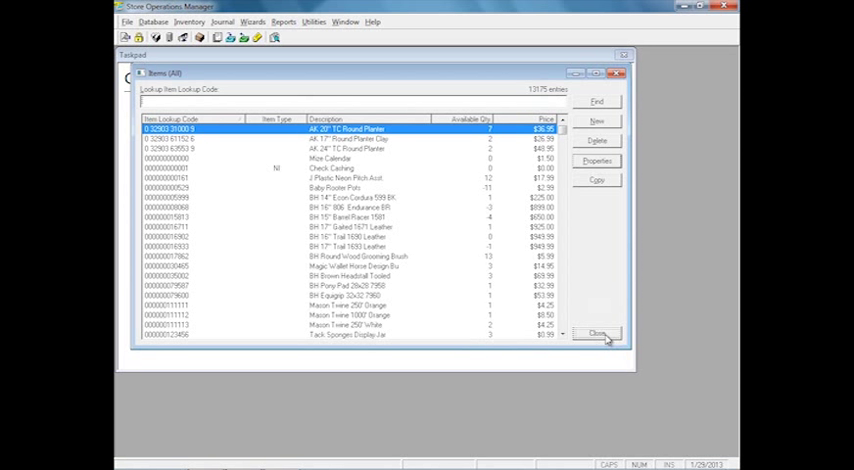
# Close Items, then review DCR Support's settings in Database > Cashiers without changes.
pyautogui.click(600, 336)
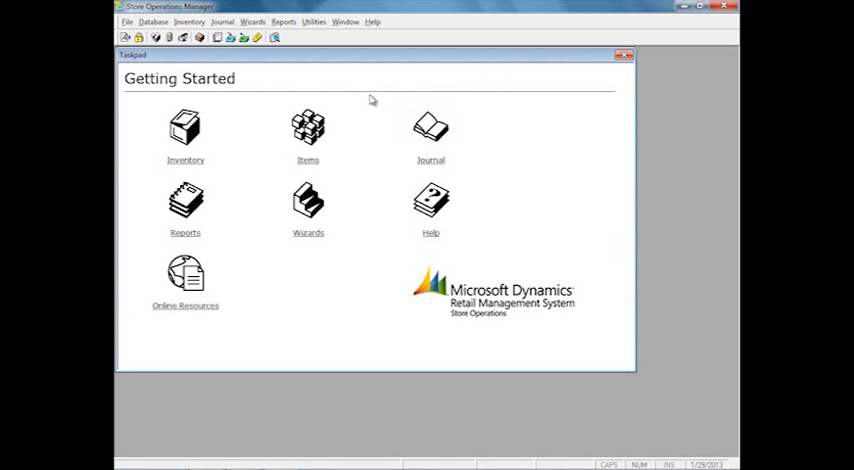
pyautogui.click(150, 22)
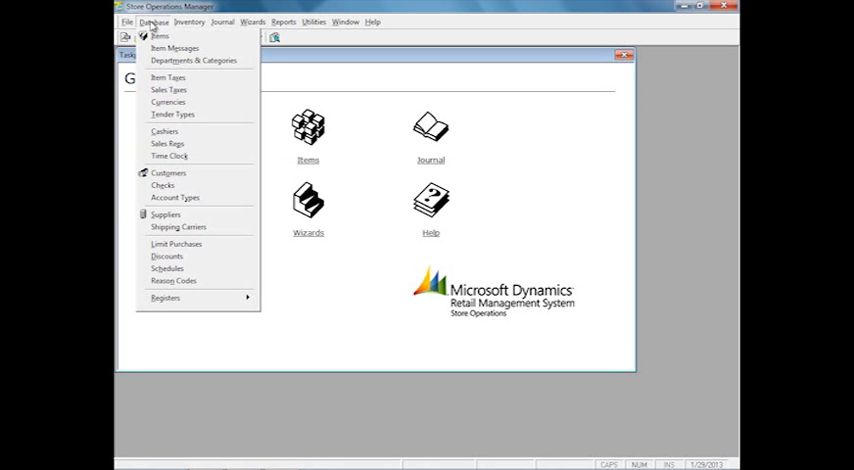
pyautogui.click(163, 131)
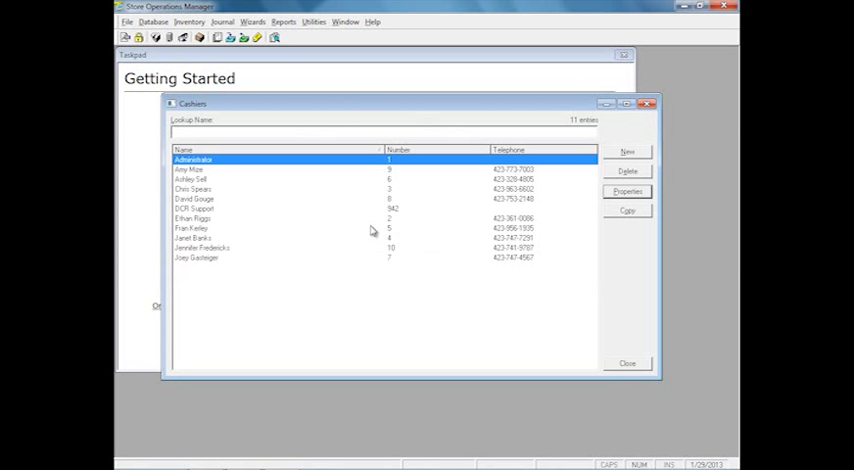
pyautogui.click(628, 190)
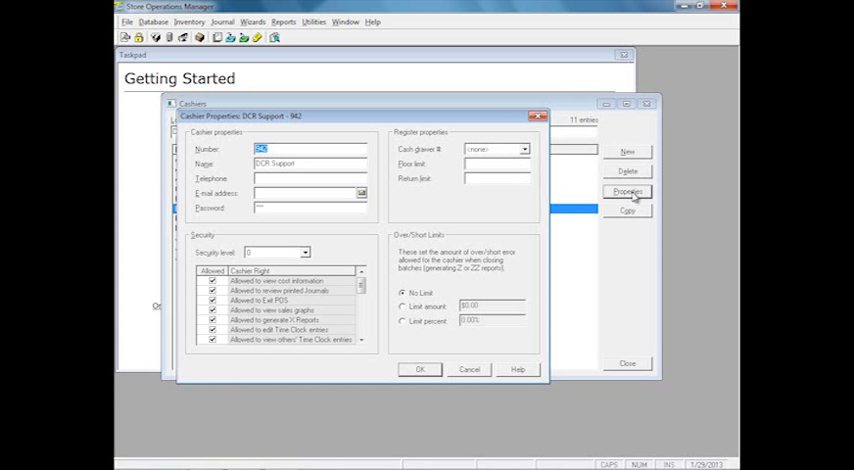
pyautogui.moveTo(593, 300)
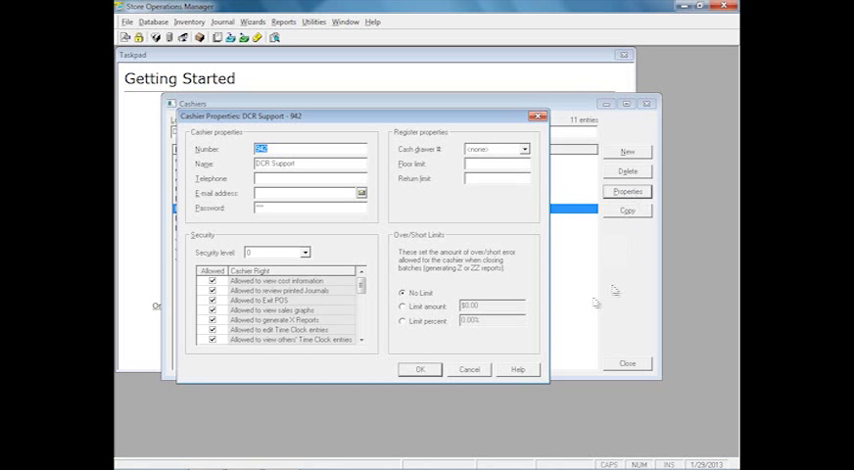
pyautogui.click(418, 369)
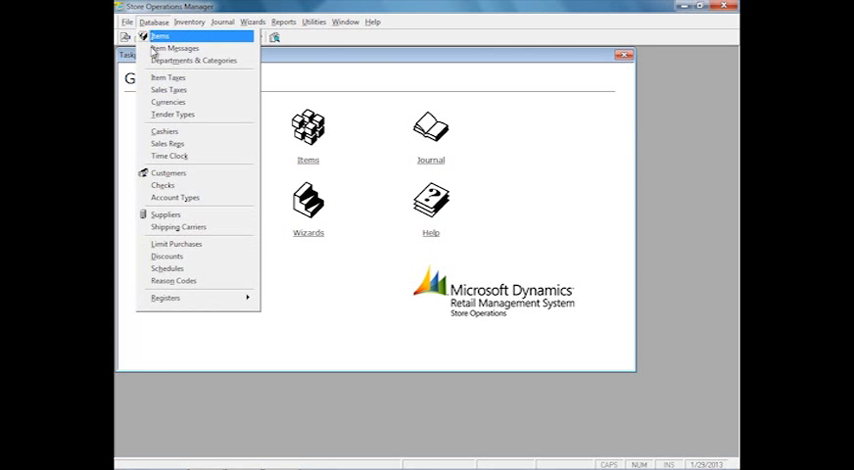
# Open the Reports menu to browse the Items and Sales reports, including Detailed Sales.
pyautogui.click(198, 63)
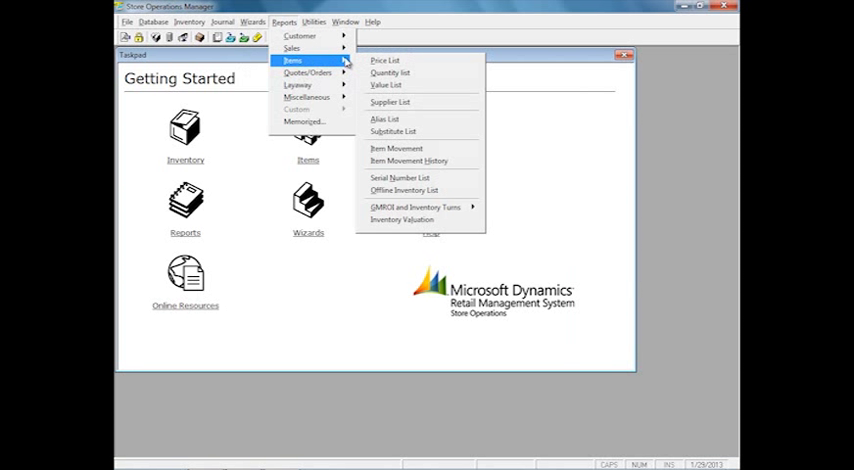
pyautogui.moveTo(293, 46)
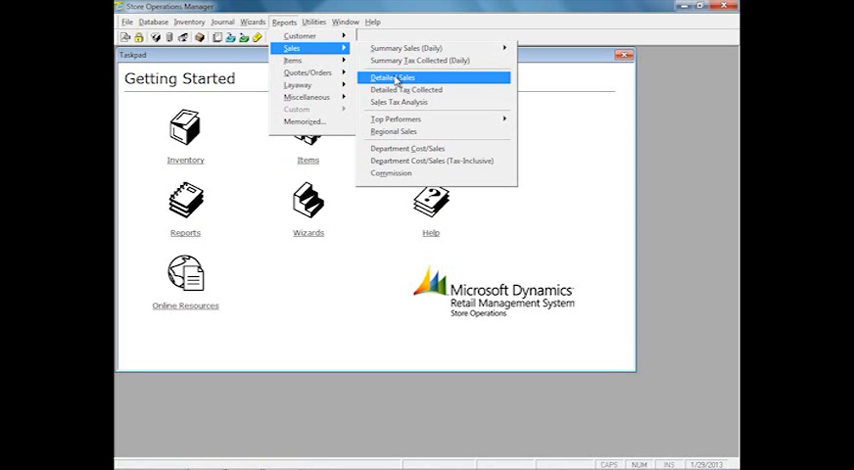
# Run the Detailed Sales Report with the Date Sold filter set to 1/29/2013.
pyautogui.click(396, 76)
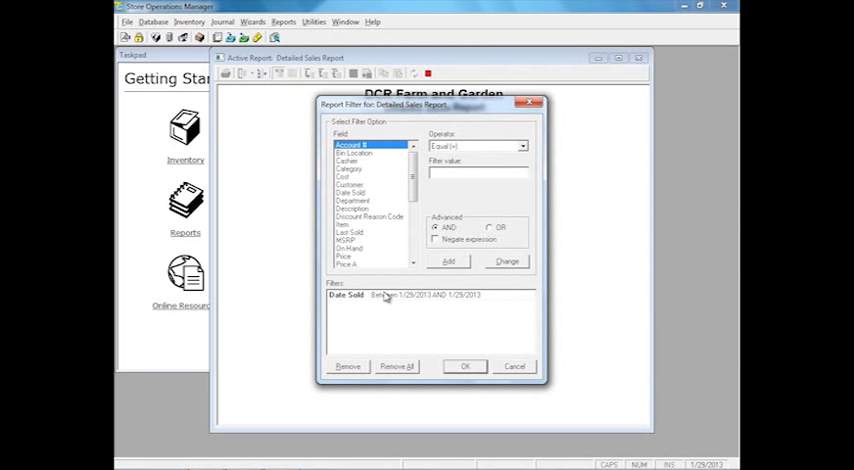
pyautogui.click(353, 193)
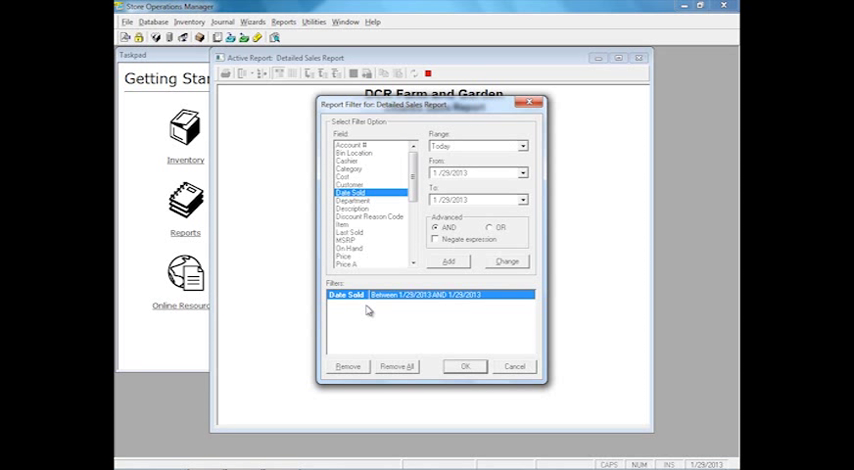
pyautogui.click(356, 199)
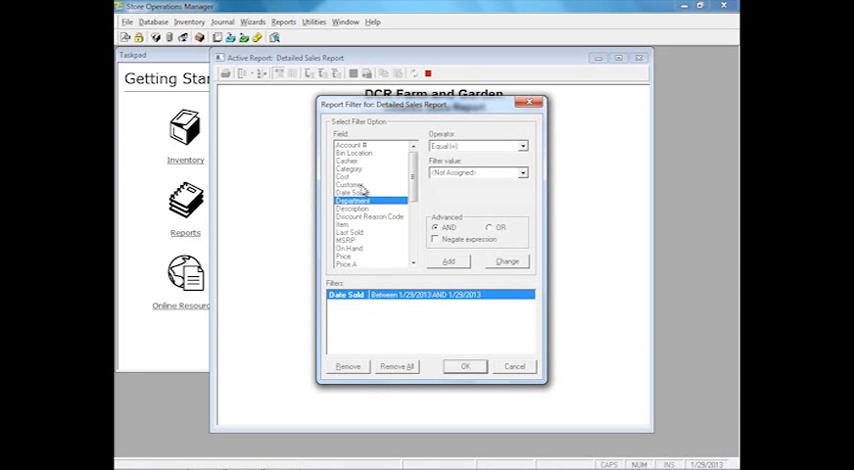
pyautogui.scroll(-3)
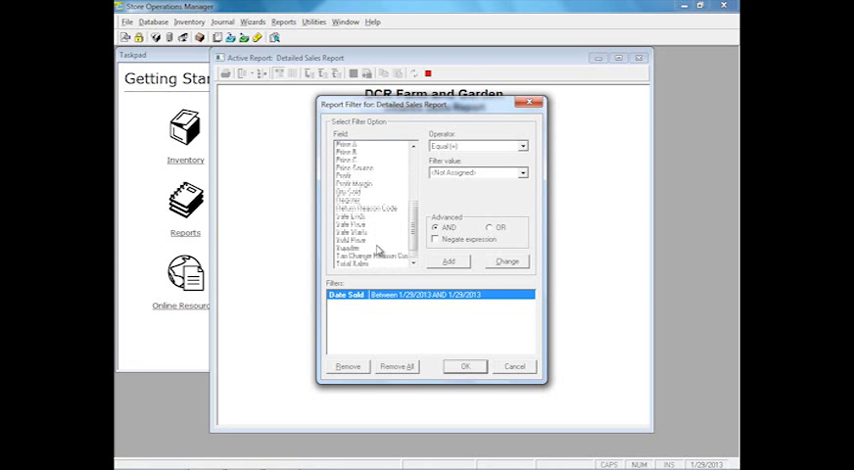
pyautogui.scroll(-3)
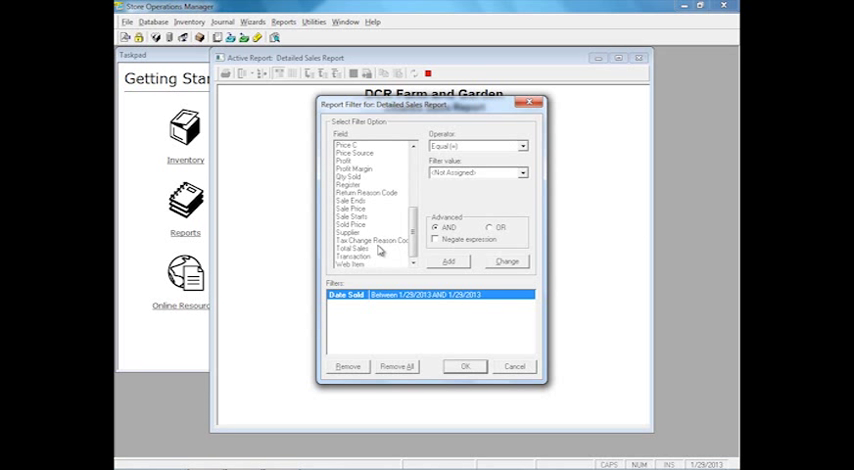
pyautogui.click(464, 365)
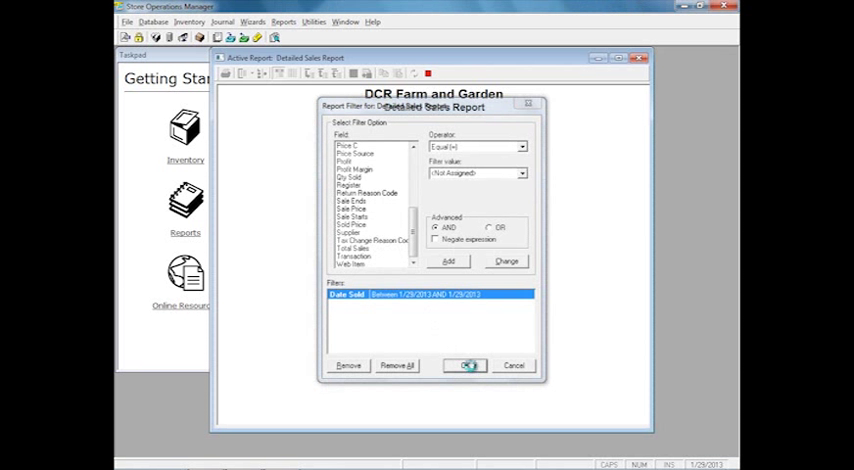
pyautogui.click(464, 365)
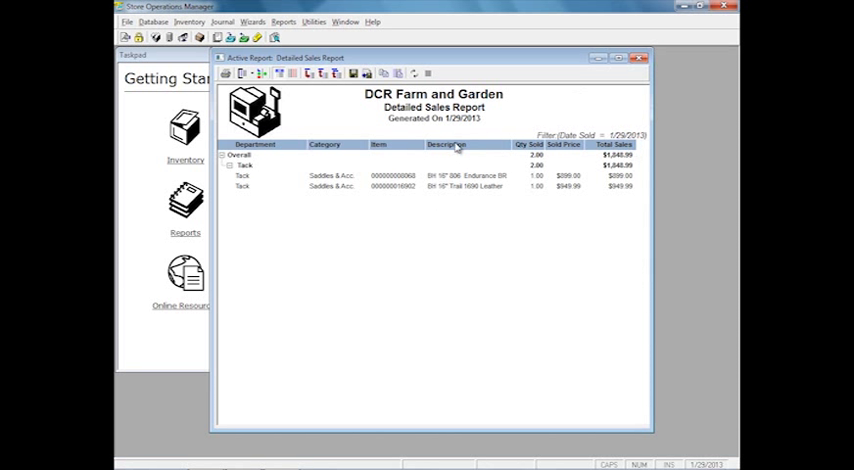
# Review the two saddle sales totalling $1,848.99, then close the report window.
pyautogui.moveTo(455, 145); pyautogui.dragTo(340, 145)
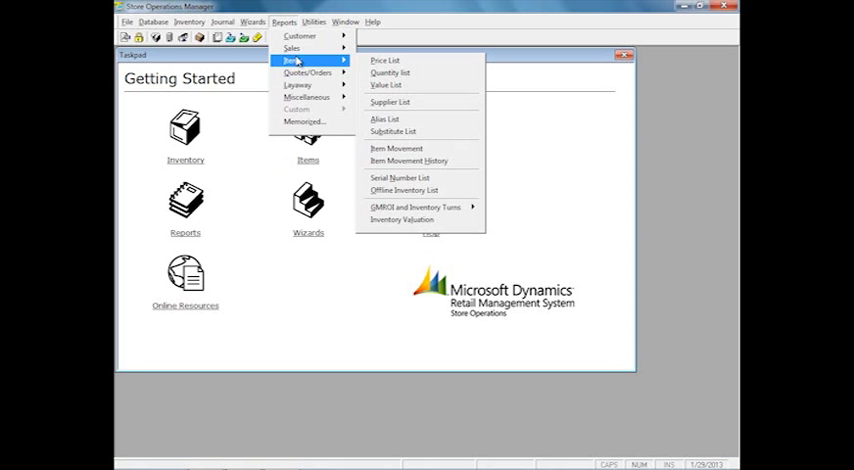
pyautogui.moveTo(298, 48)
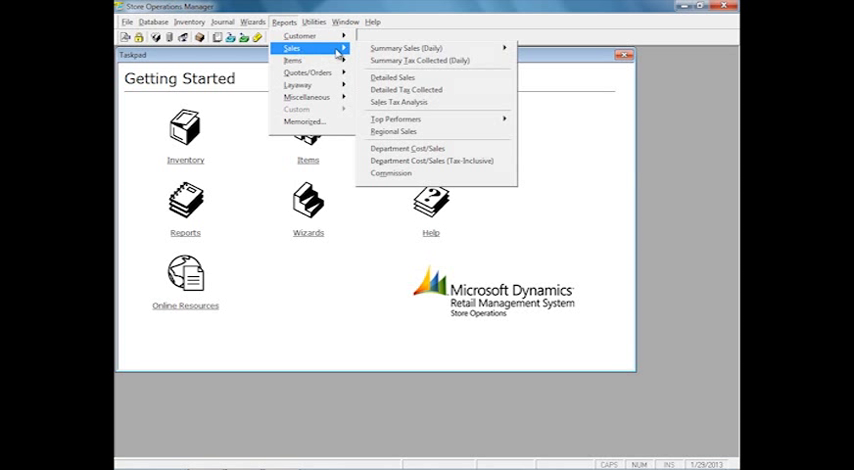
pyautogui.moveTo(415, 119)
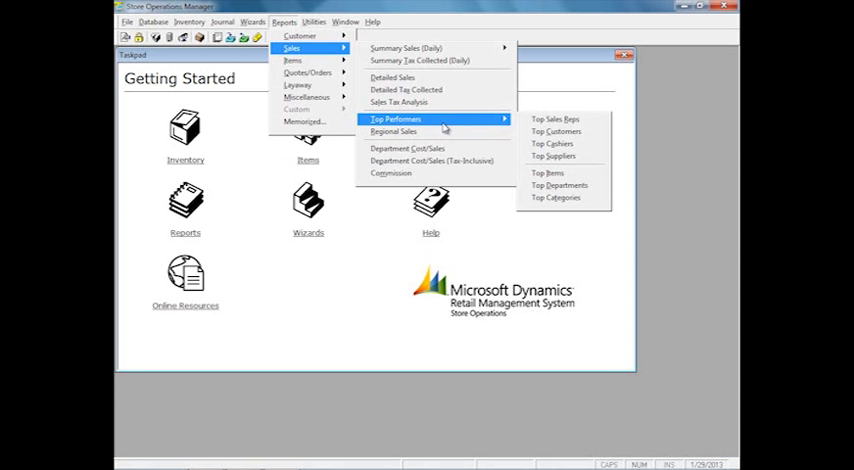
pyautogui.moveTo(483, 130)
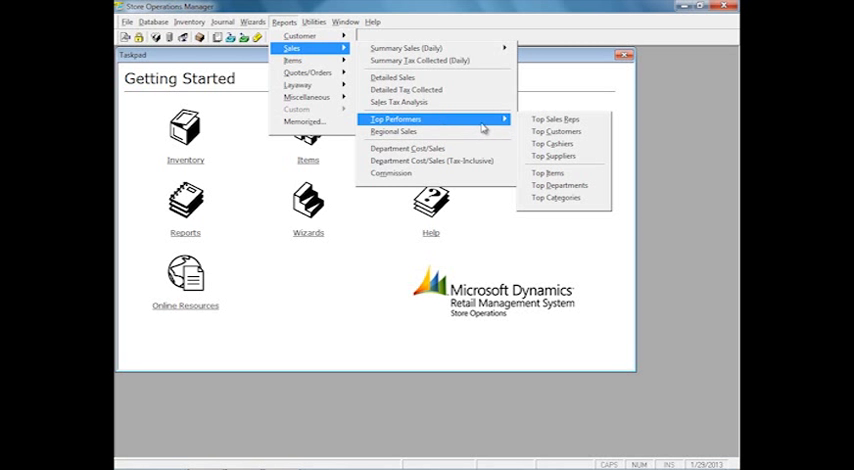
# Choose Sales > Top Performers > Top Items, showing the 1/1/2013–1/29/2013 Date Sold filter.
pyautogui.click(547, 172)
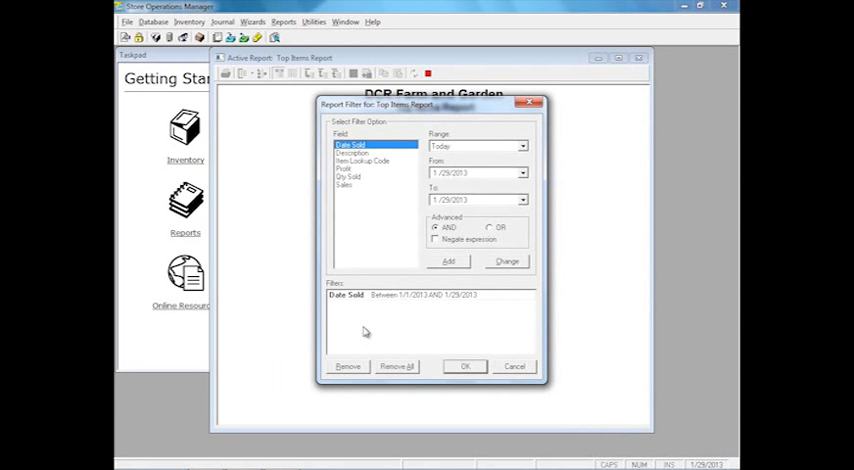
# Run the Top Items Report for 1/1–1/29/2013 listing two saddles, then close it.
pyautogui.click(464, 366)
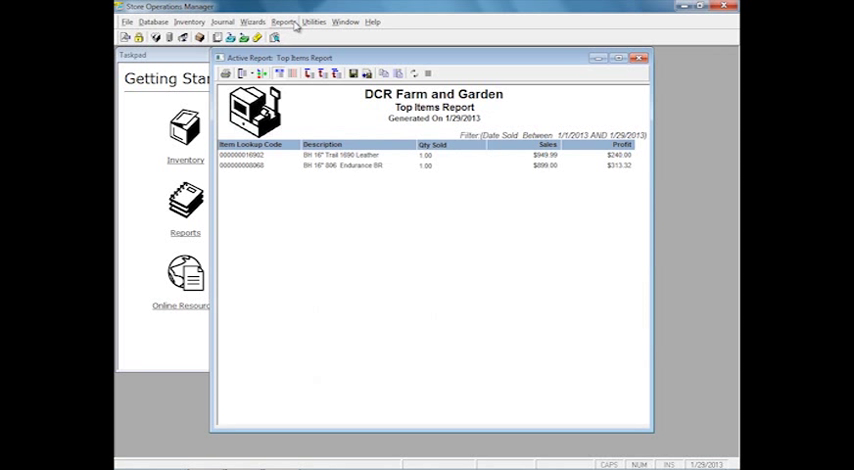
pyautogui.click(288, 21)
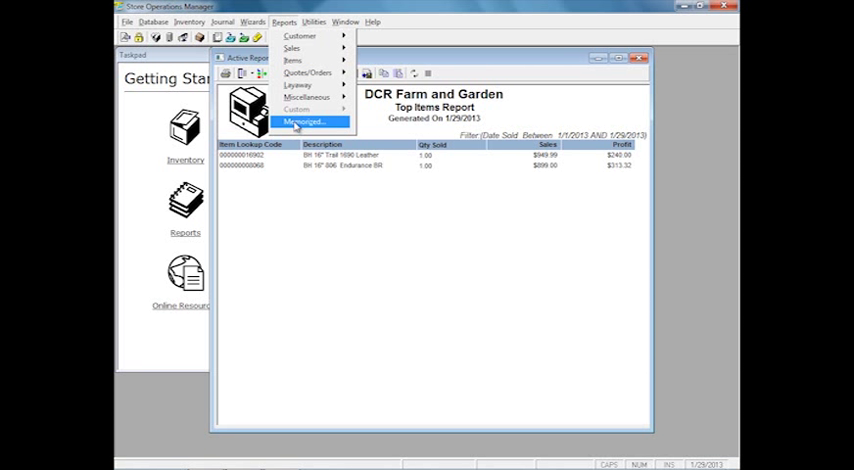
pyautogui.click(305, 120)
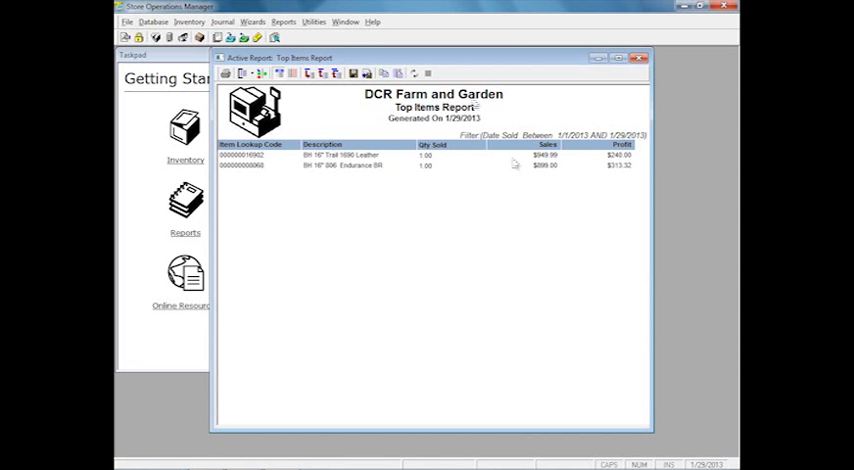
pyautogui.click(286, 21)
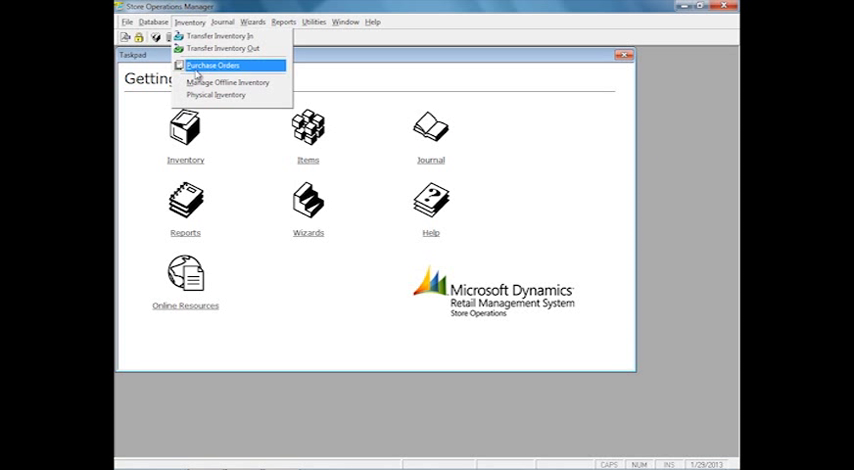
# Create a blank manual purchase order for supplier DP Industries and start adding items.
pyautogui.click(213, 65)
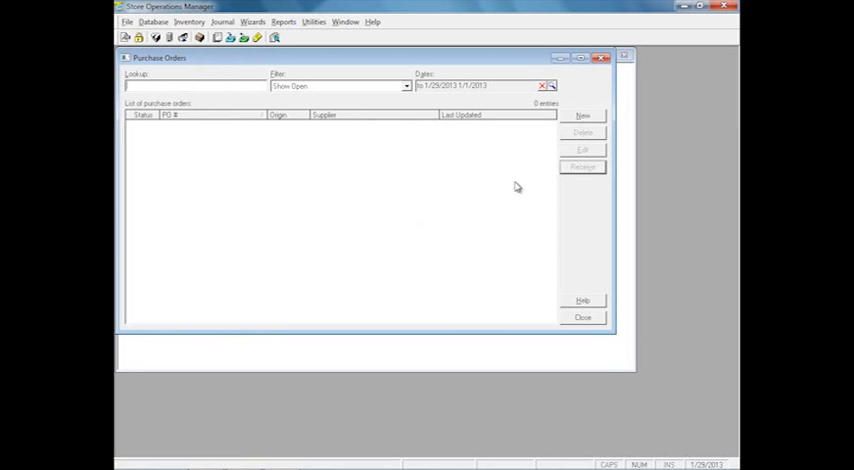
pyautogui.click(592, 113)
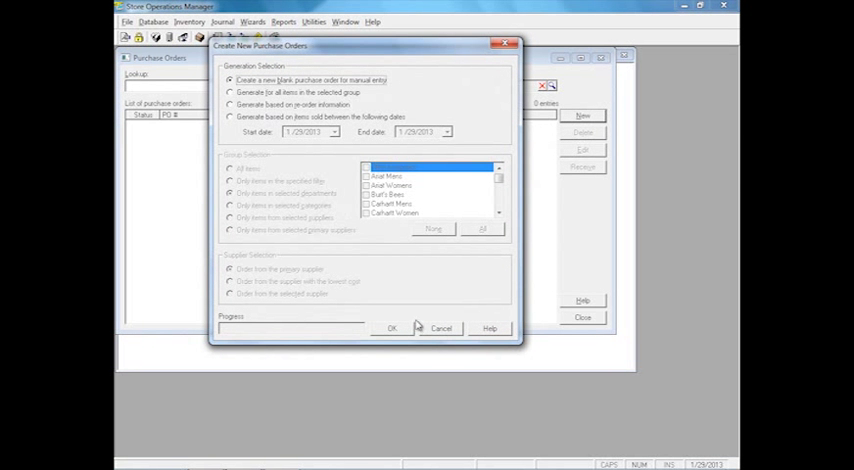
pyautogui.click(391, 328)
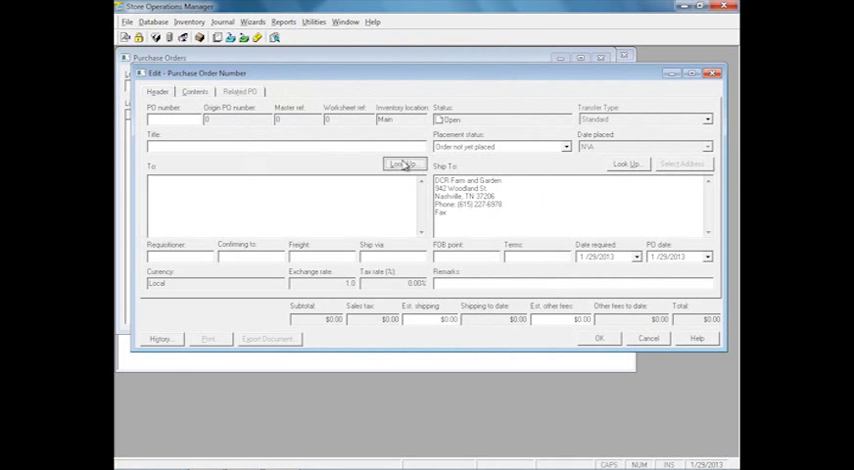
pyautogui.click(402, 163)
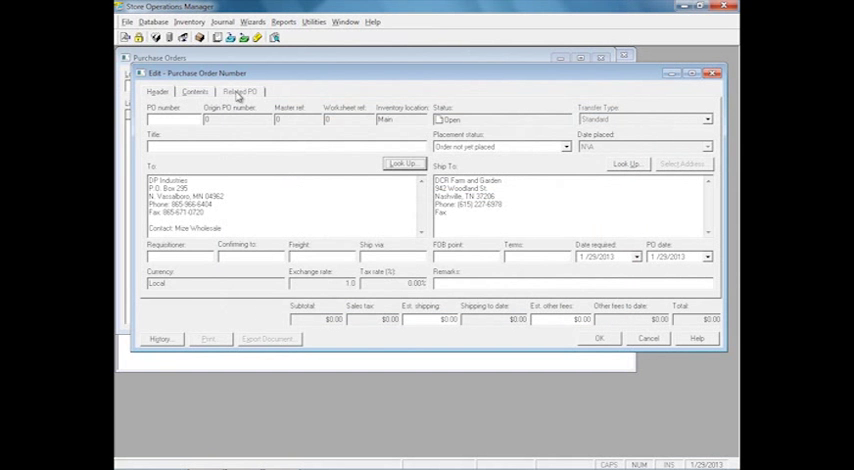
pyautogui.click(197, 91)
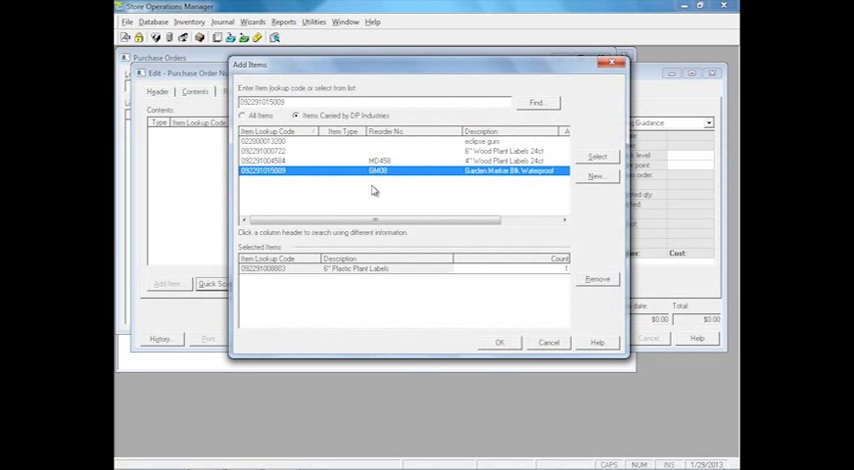
# Add Garden Marker Blk Waterproof alongside the 6" Plastic Plant Labels, reaching a $621.33 subtotal.
pyautogui.click(500, 342)
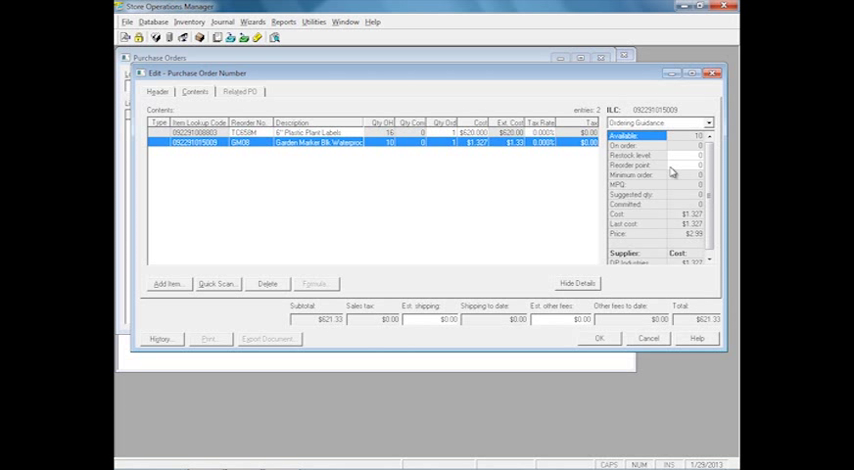
# Switch the details panel to Order History for Garden Marker Blk Waterproof.
pyautogui.click(719, 122)
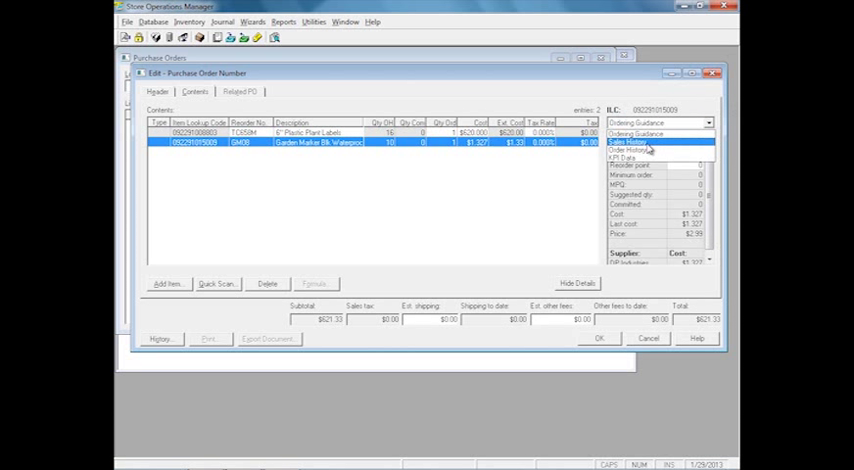
pyautogui.click(635, 142)
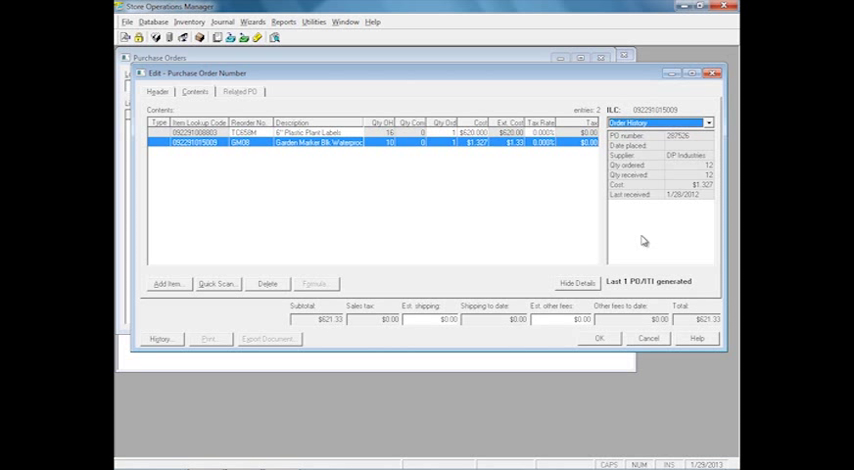
pyautogui.moveTo(536, 295)
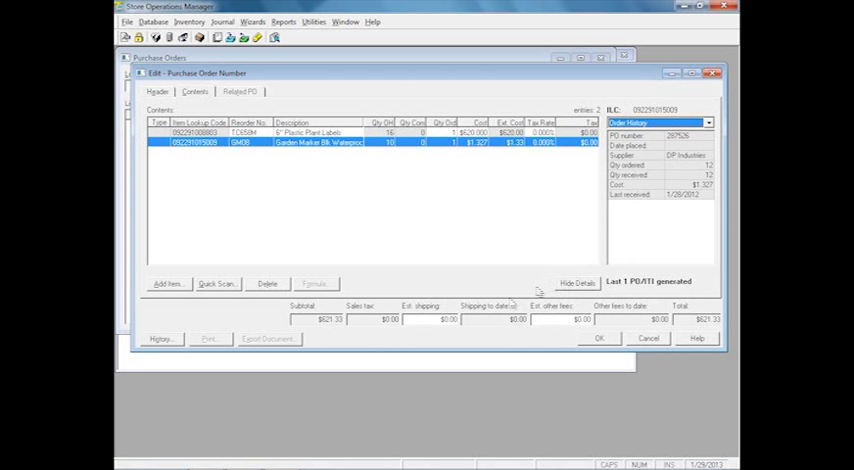
pyautogui.moveTo(403, 288)
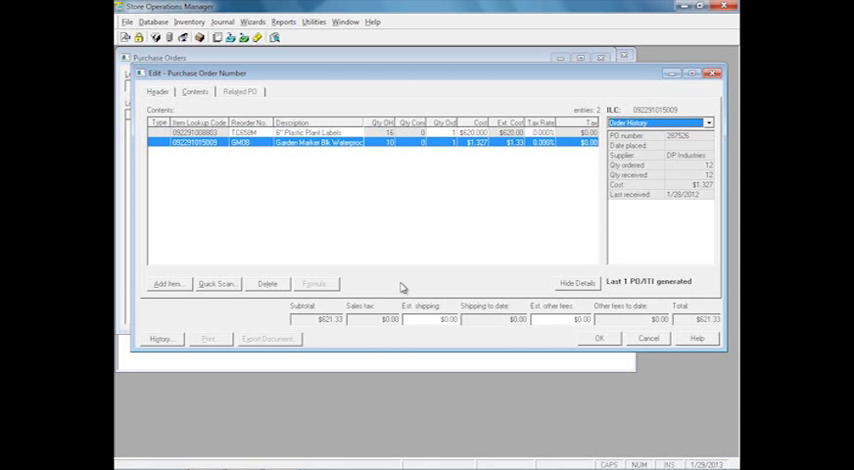
pyautogui.moveTo(404, 287)
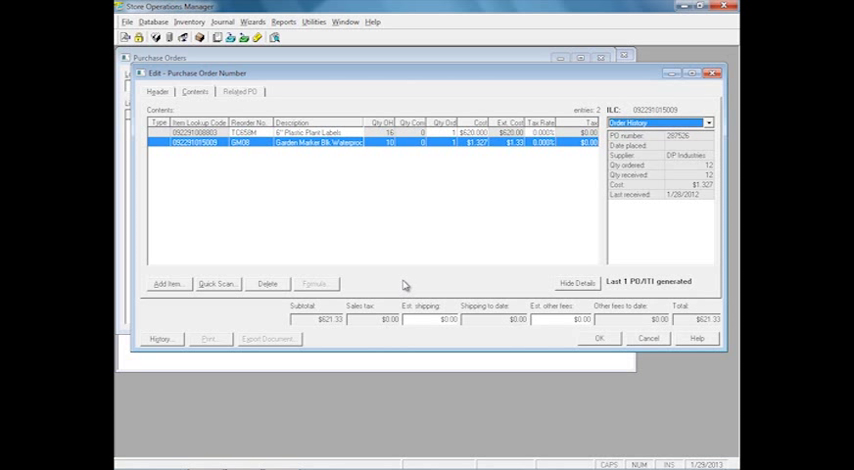